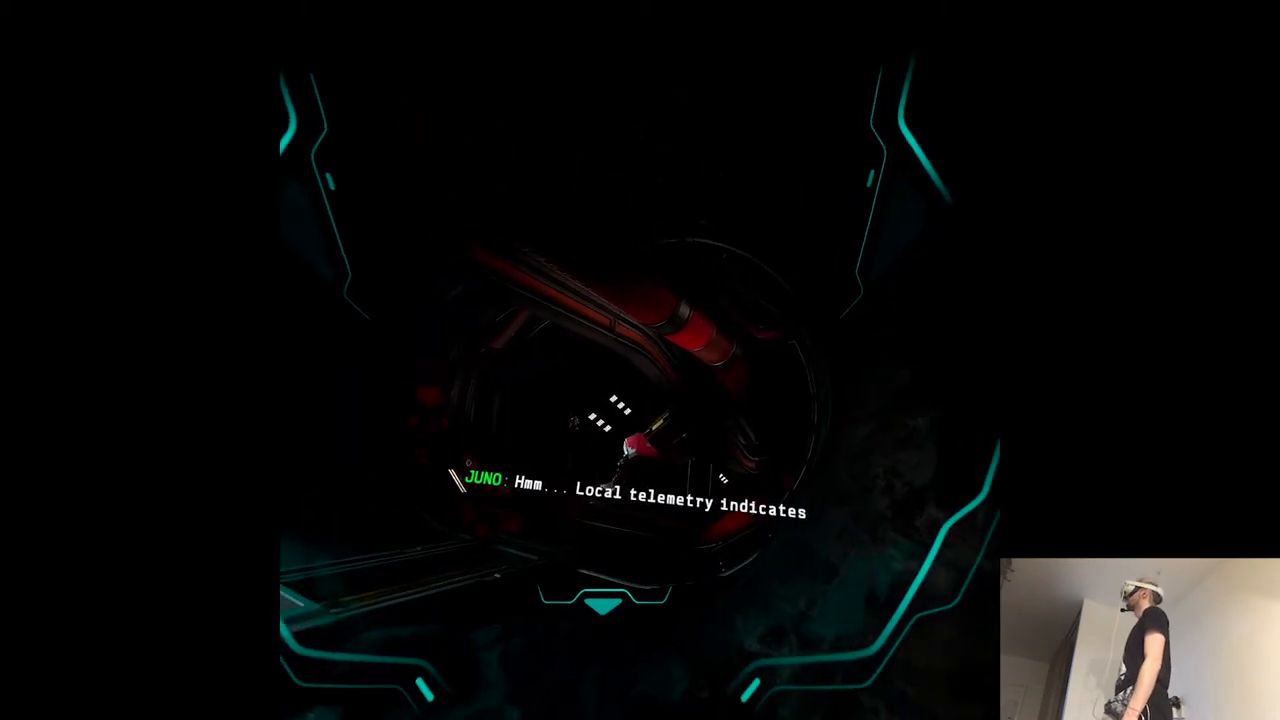
pyautogui.moveTo(640, 360)
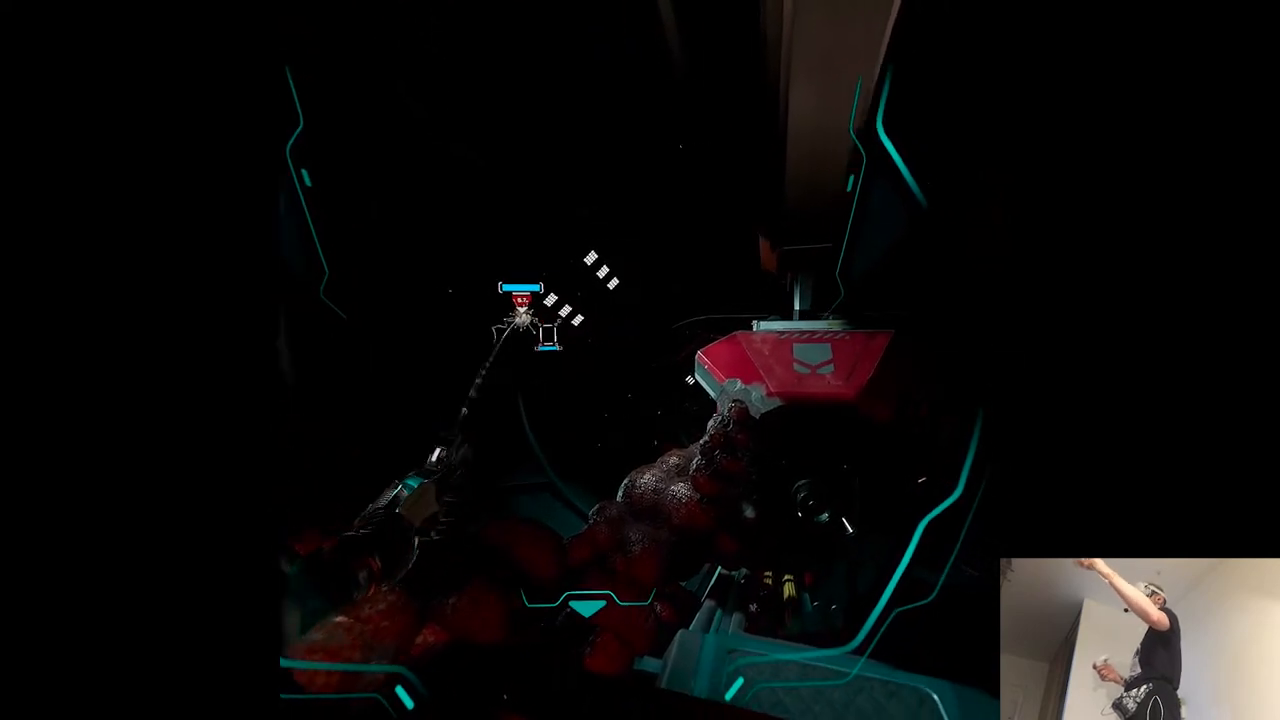
pyautogui.moveTo(640, 360)
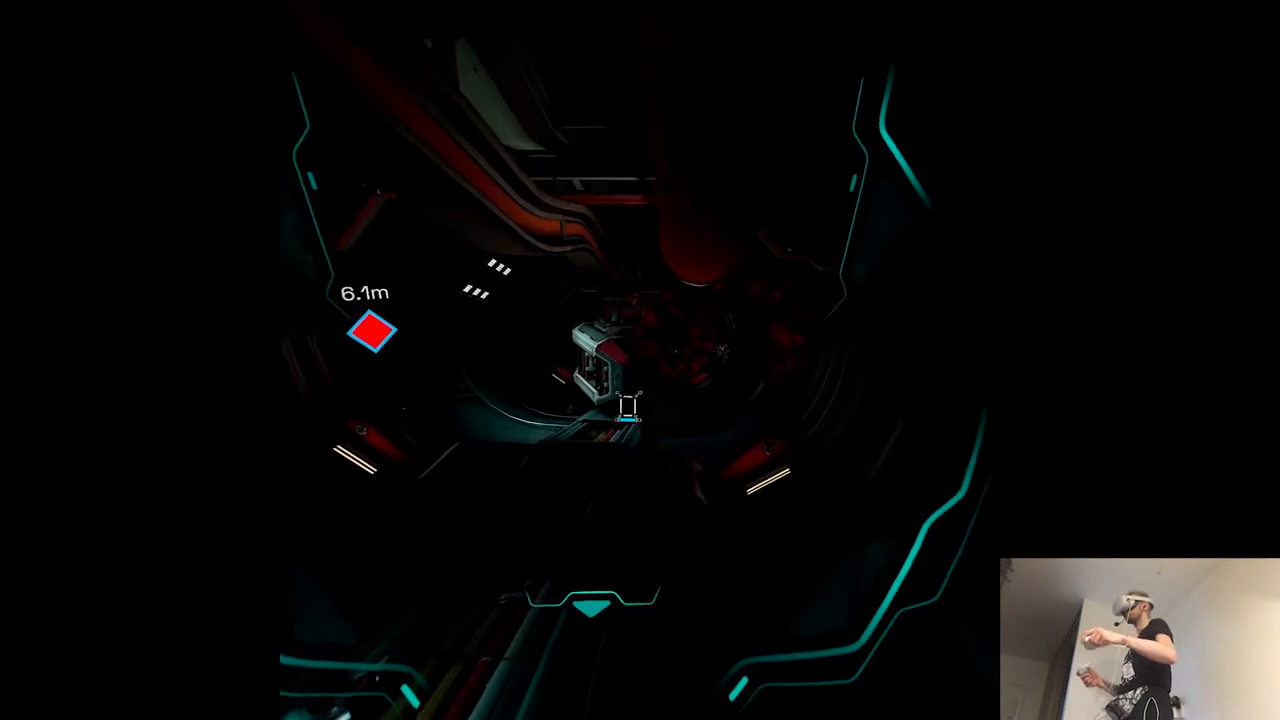
pyautogui.moveTo(640, 360)
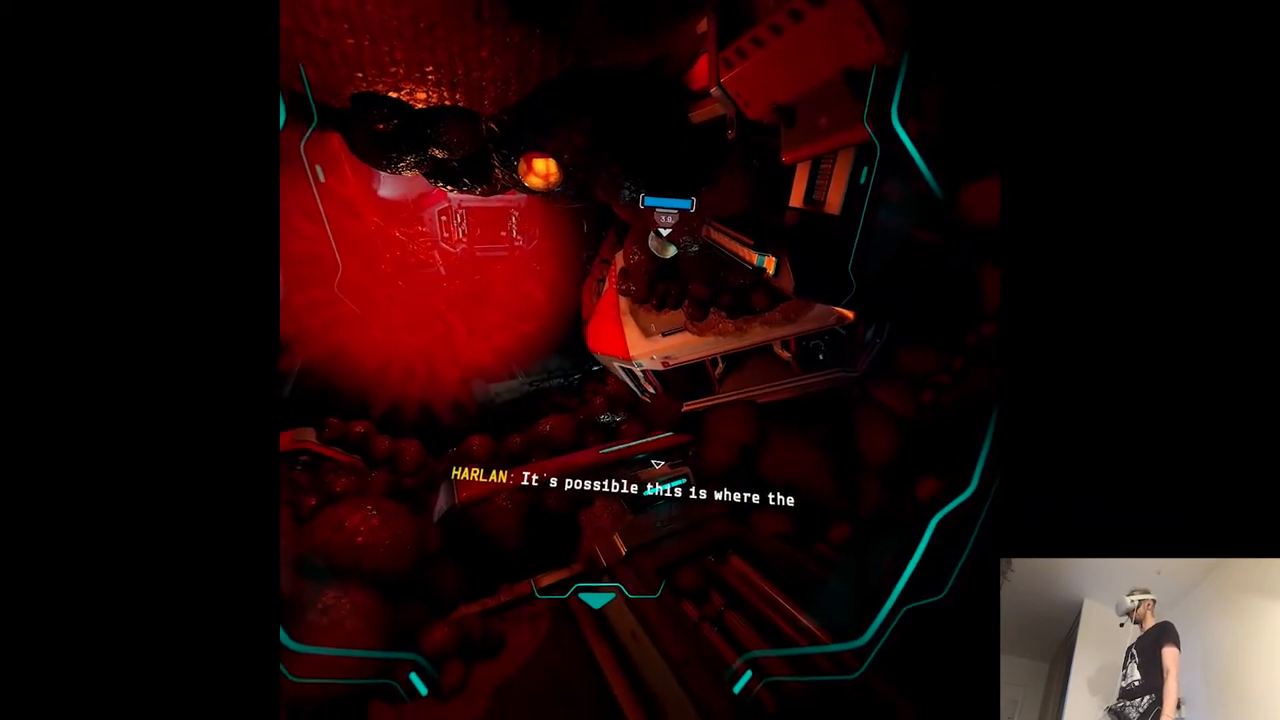
pyautogui.moveTo(640, 360)
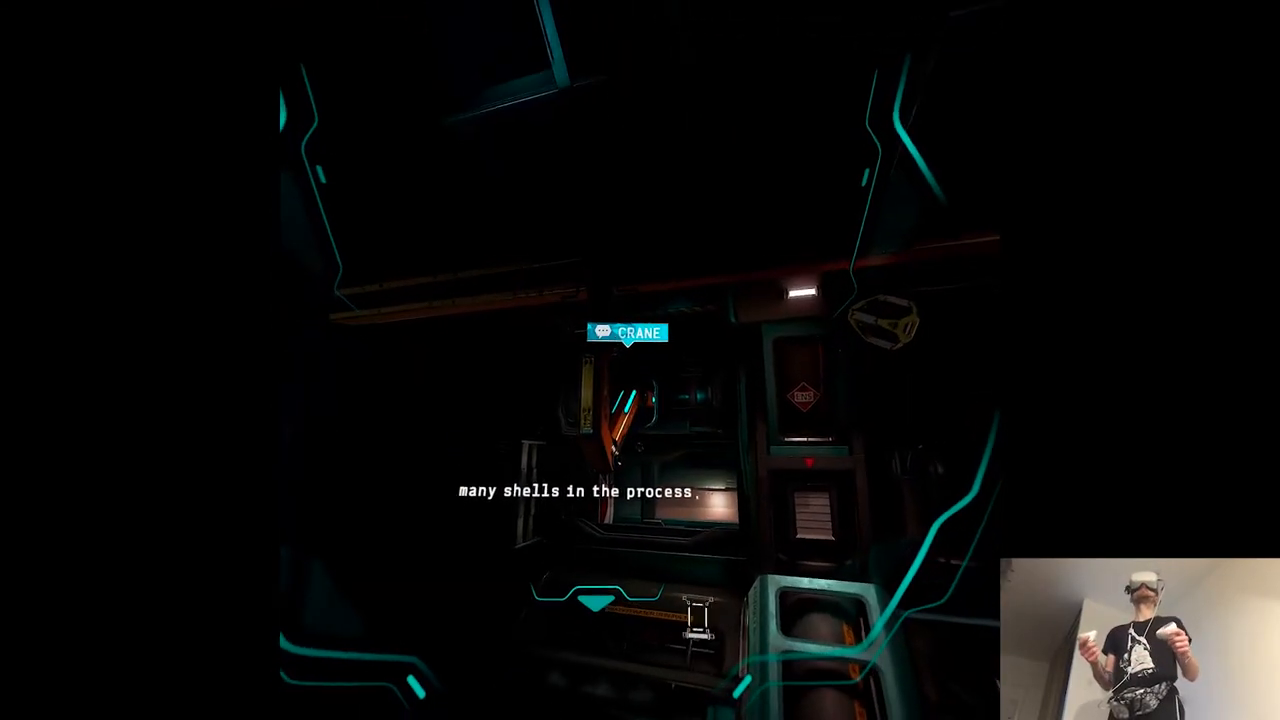
pyautogui.moveTo(640, 360)
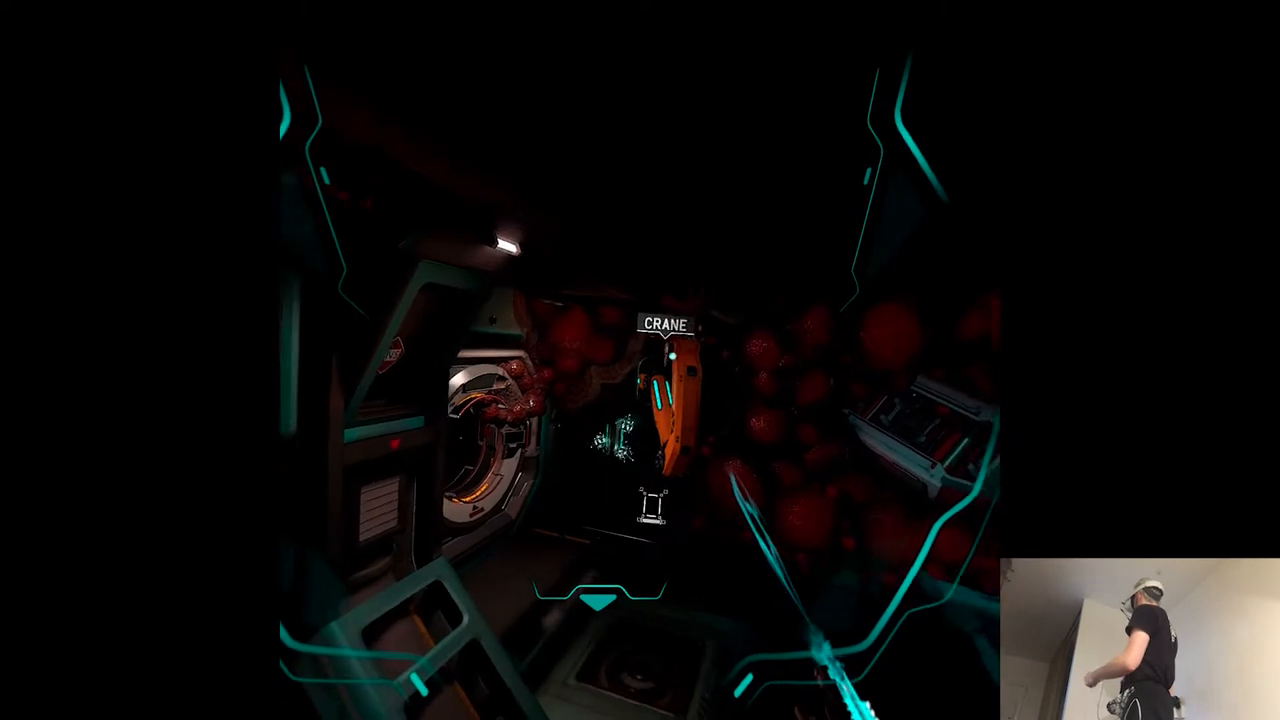
pyautogui.moveTo(640, 360)
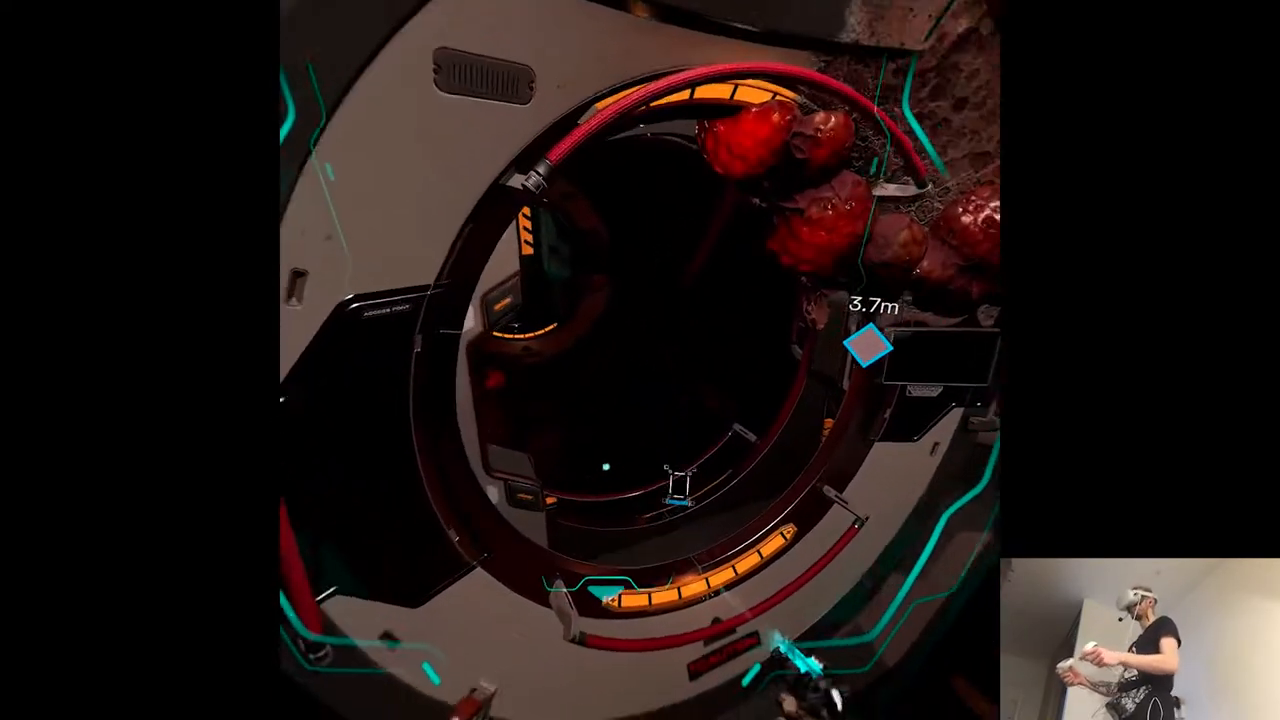
pyautogui.moveTo(640, 360)
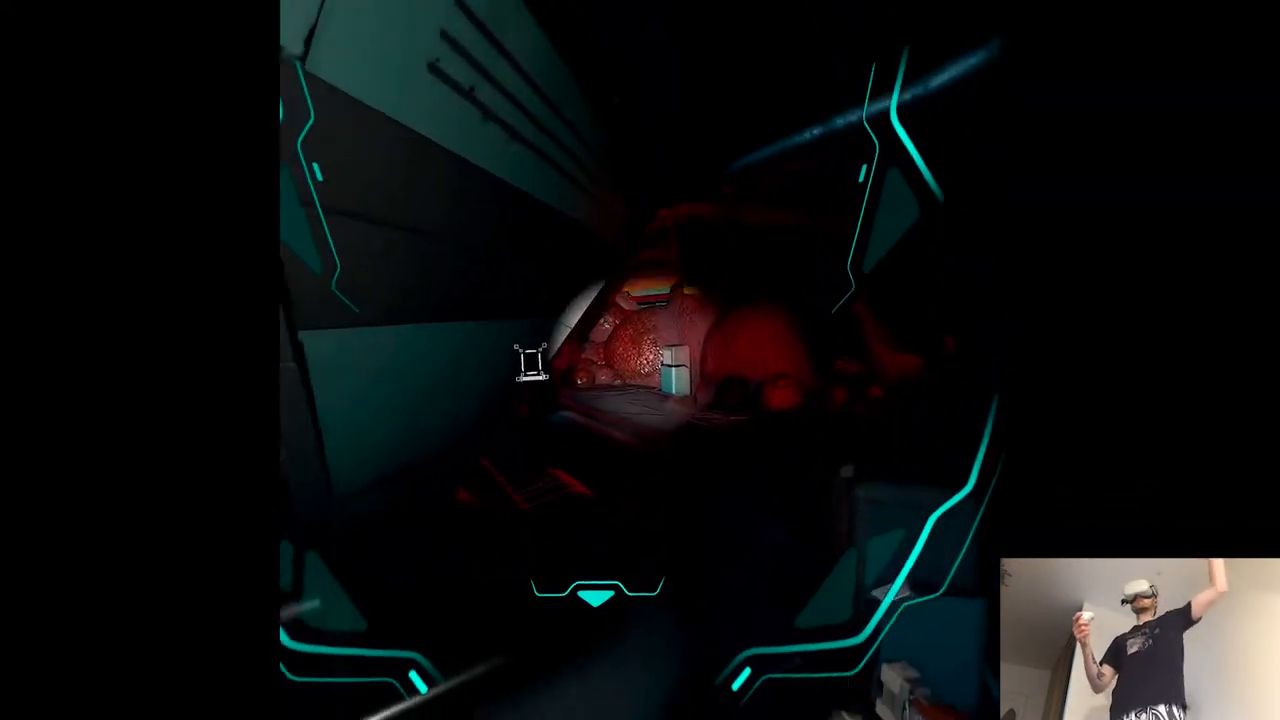
pyautogui.moveTo(640, 360)
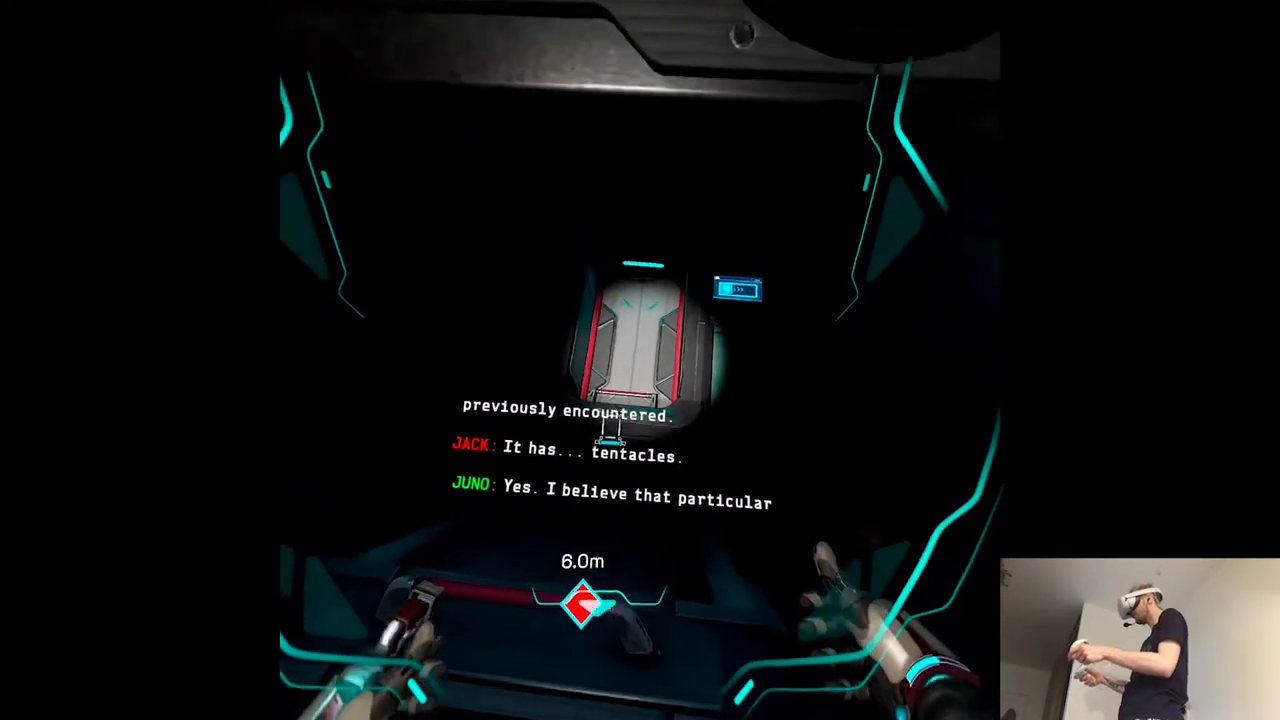
pyautogui.moveTo(640, 360)
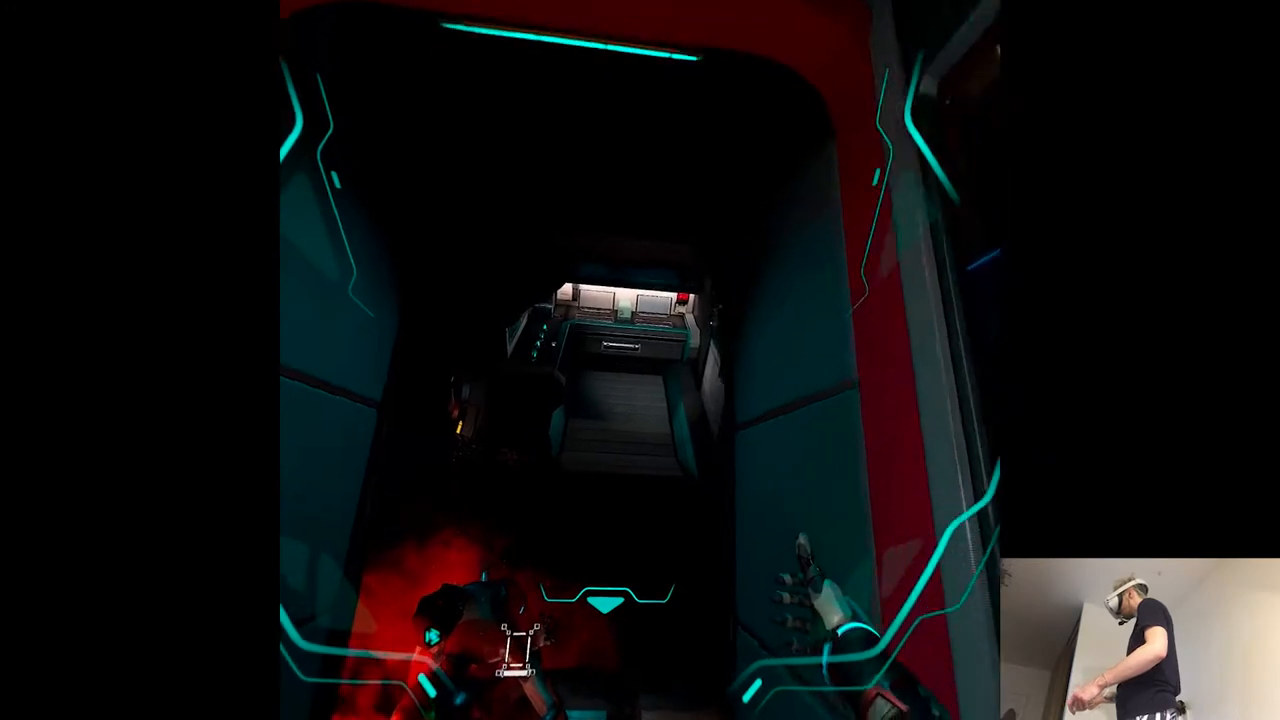
pyautogui.moveTo(640, 360)
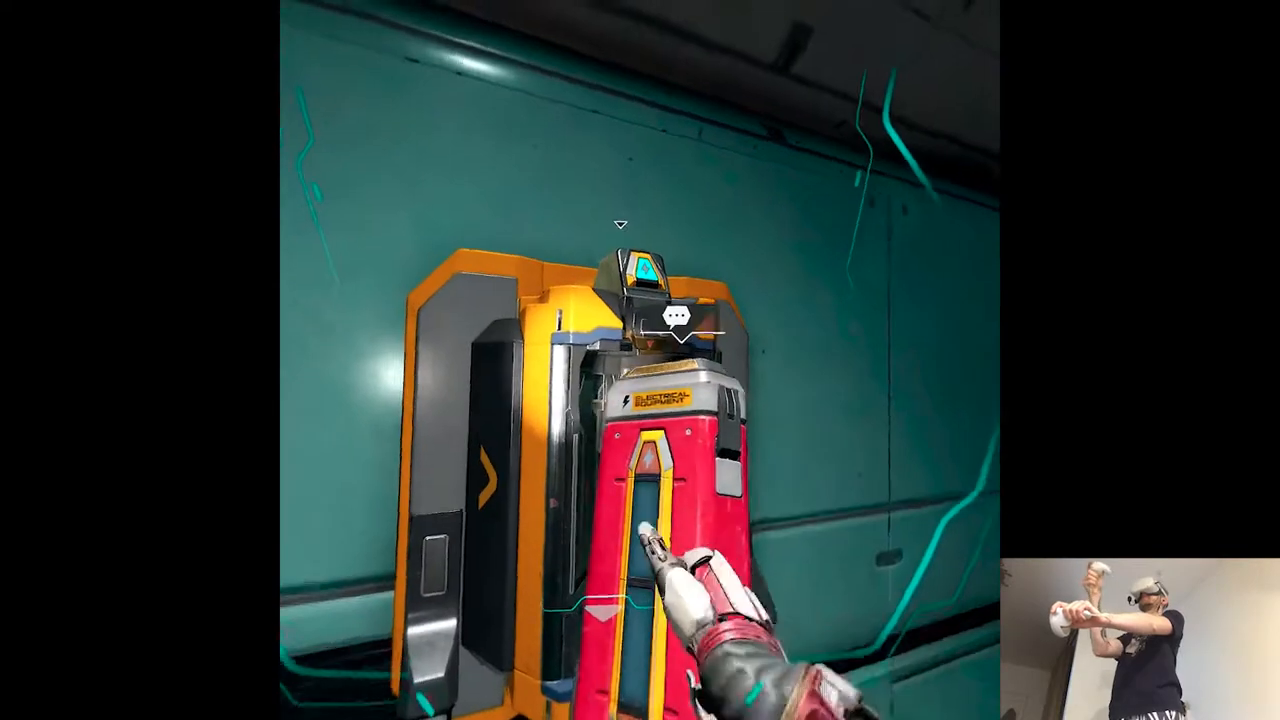
pyautogui.moveTo(640, 360)
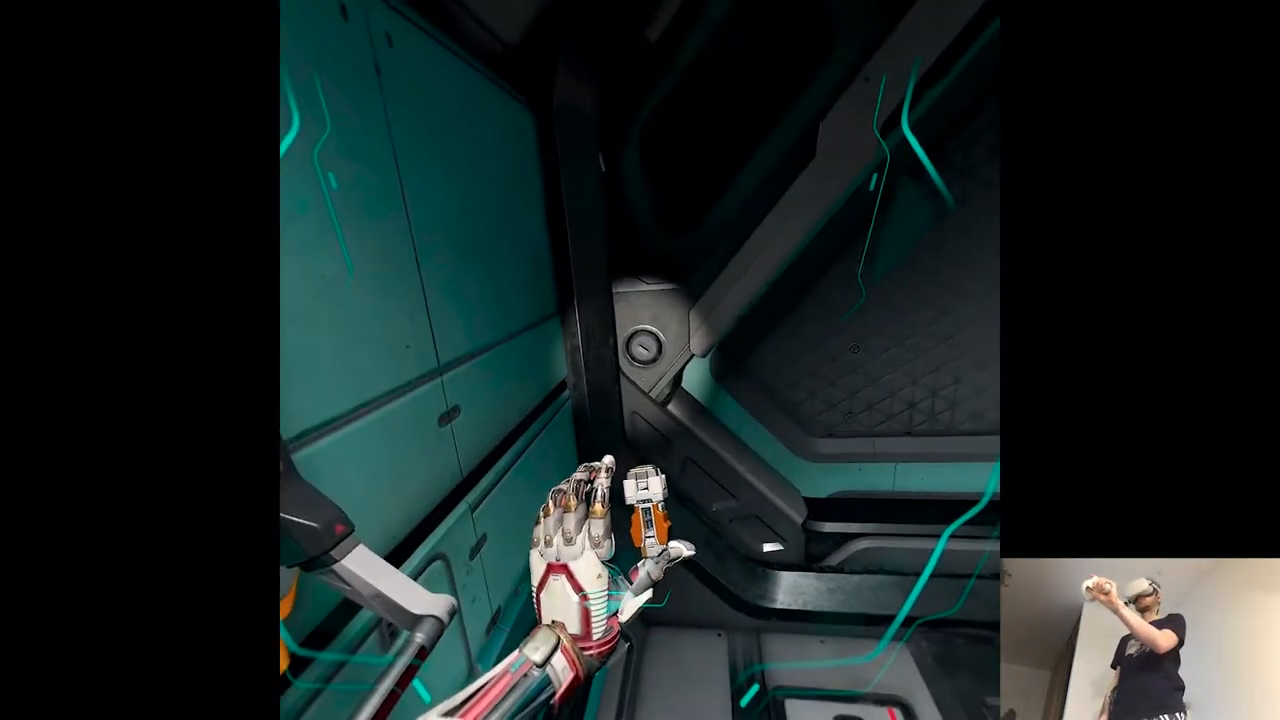
pyautogui.moveTo(640, 360)
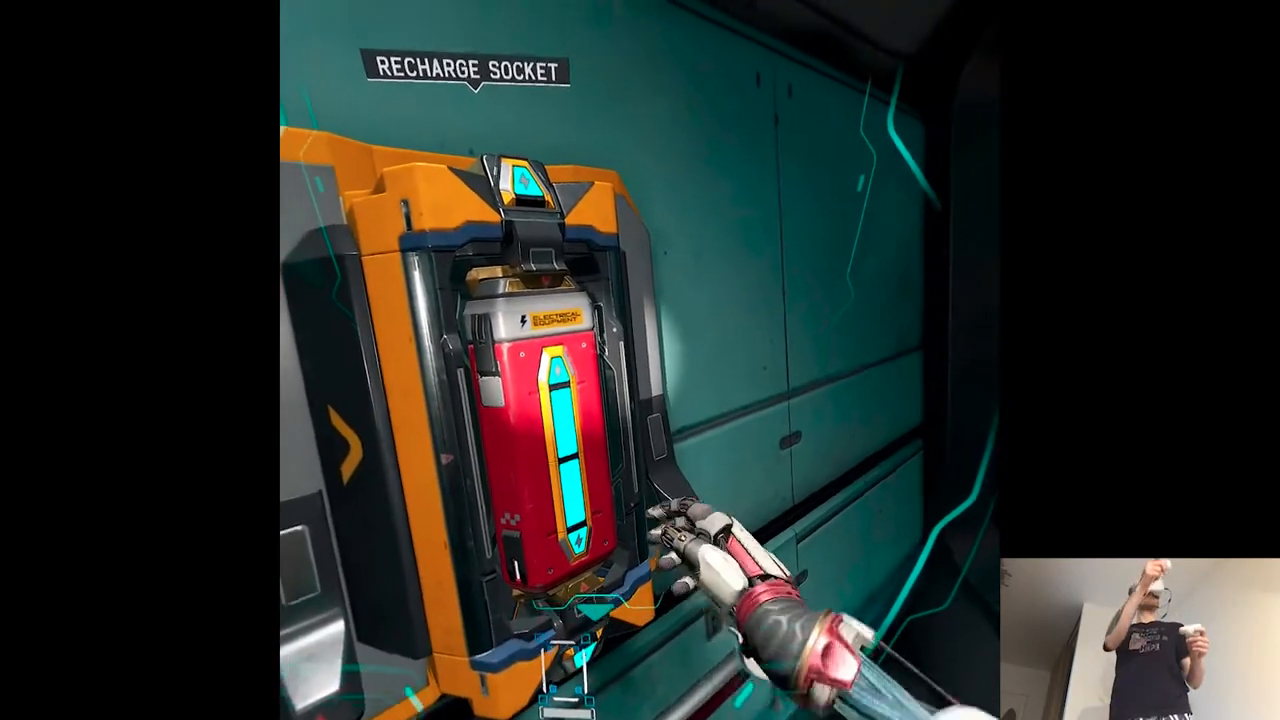